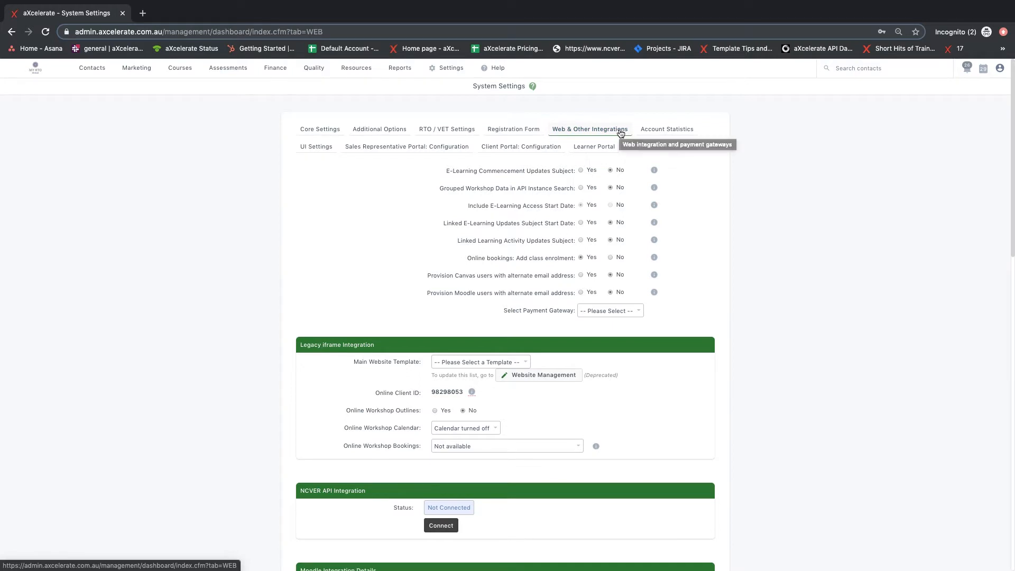
{"action": "mouse_move", "coordinate": [621, 122]}
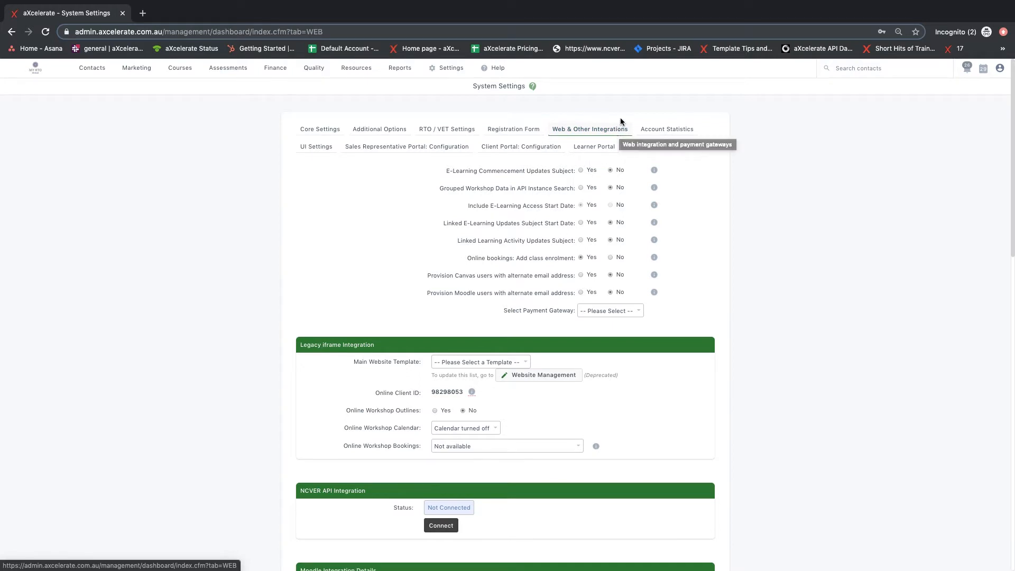
{"action": "mouse_move", "coordinate": [878, 183]}
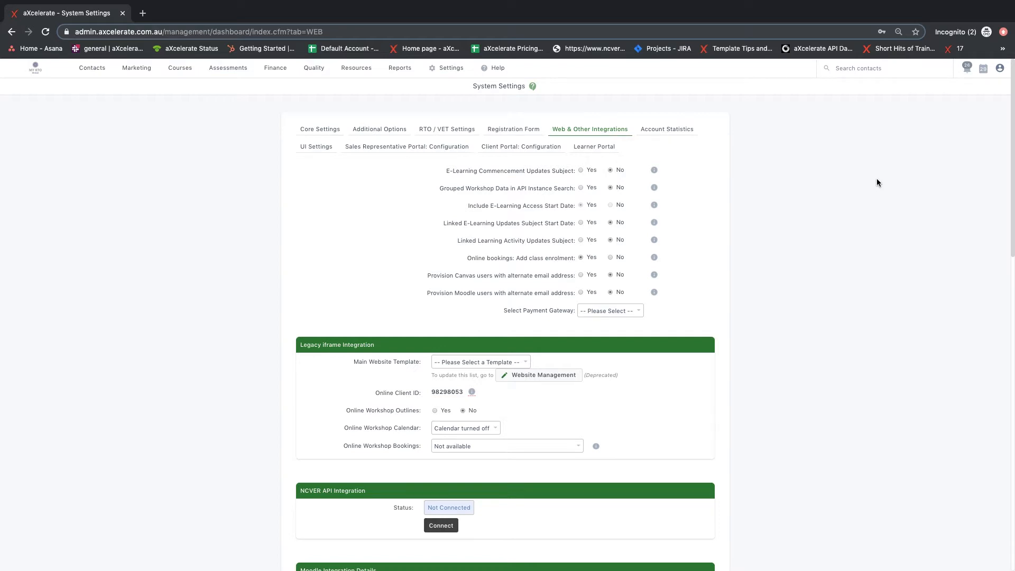
{"action": "mouse_move", "coordinate": [838, 200]}
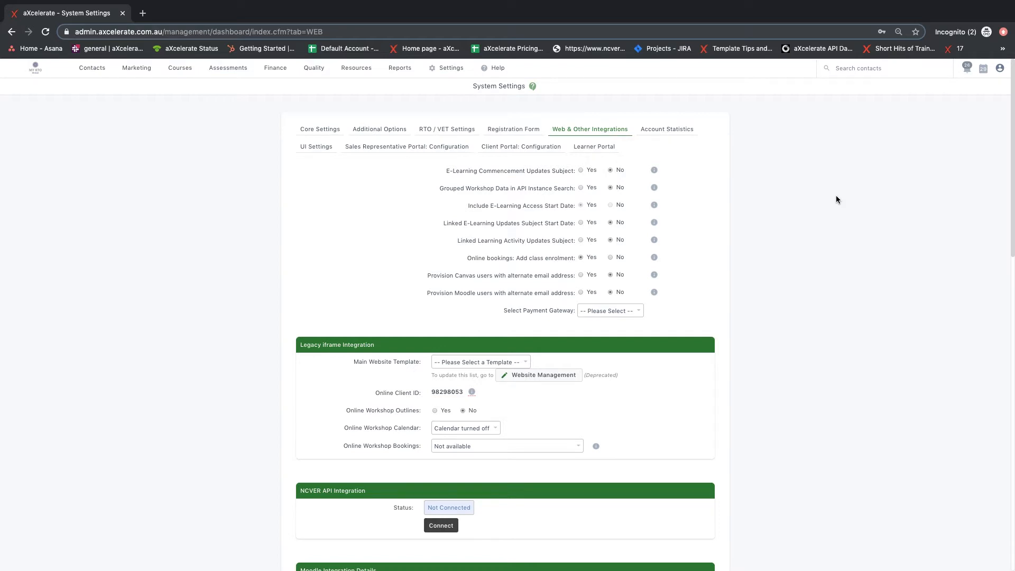
- Choose eWay Rapid from the payment gateway dropdown after briefly trying SqID Payments
{"action": "scroll", "scroll_direction": "down", "scroll_amount": 3}
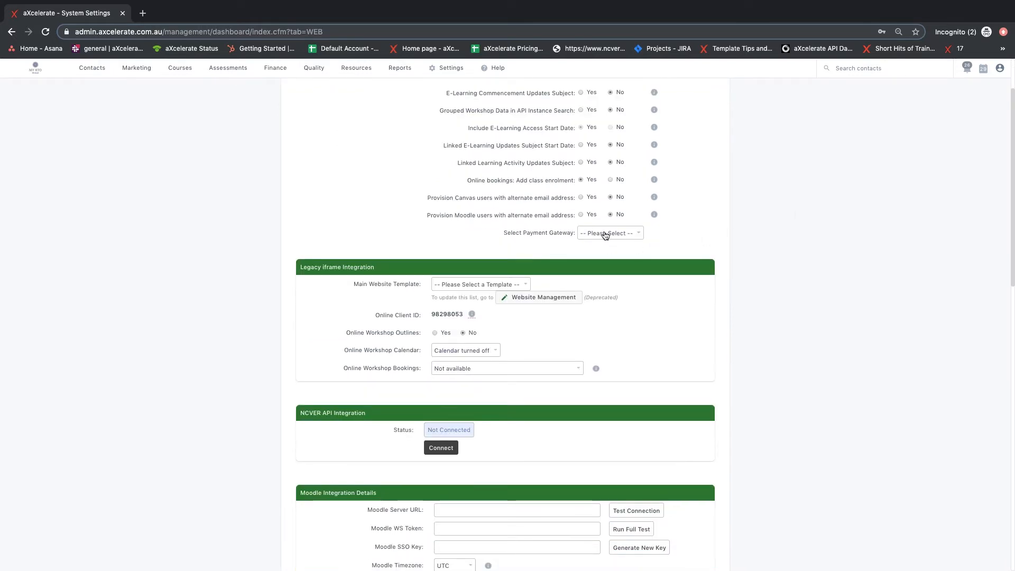
{"action": "left_click", "coordinate": [609, 233]}
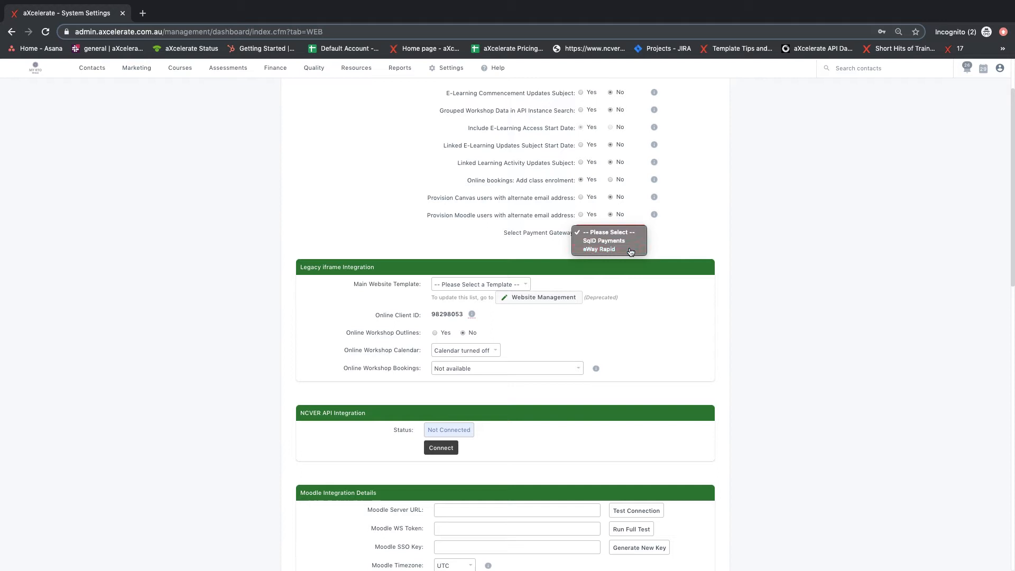
{"action": "left_click", "coordinate": [596, 250]}
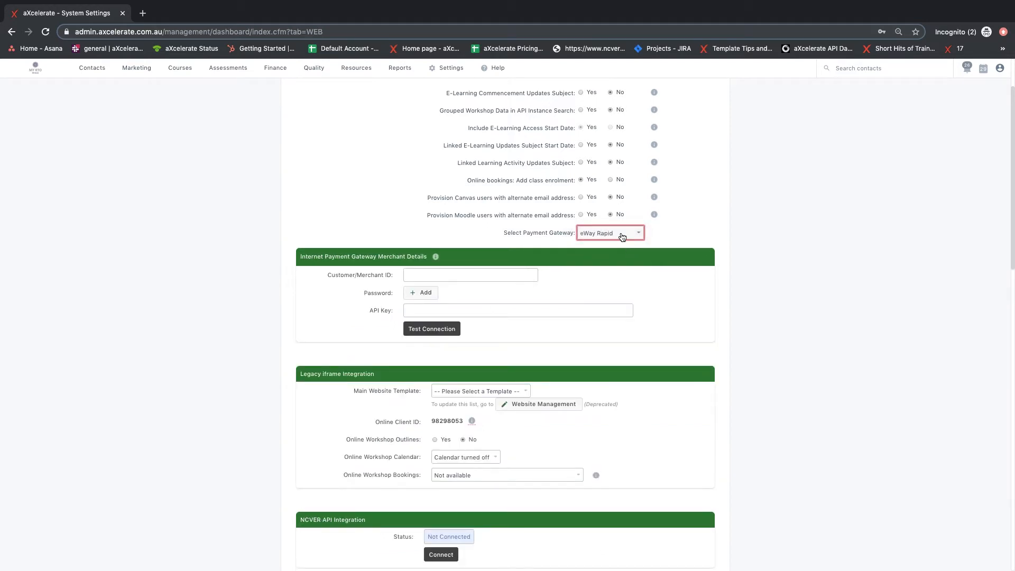
{"action": "left_click", "coordinate": [610, 233]}
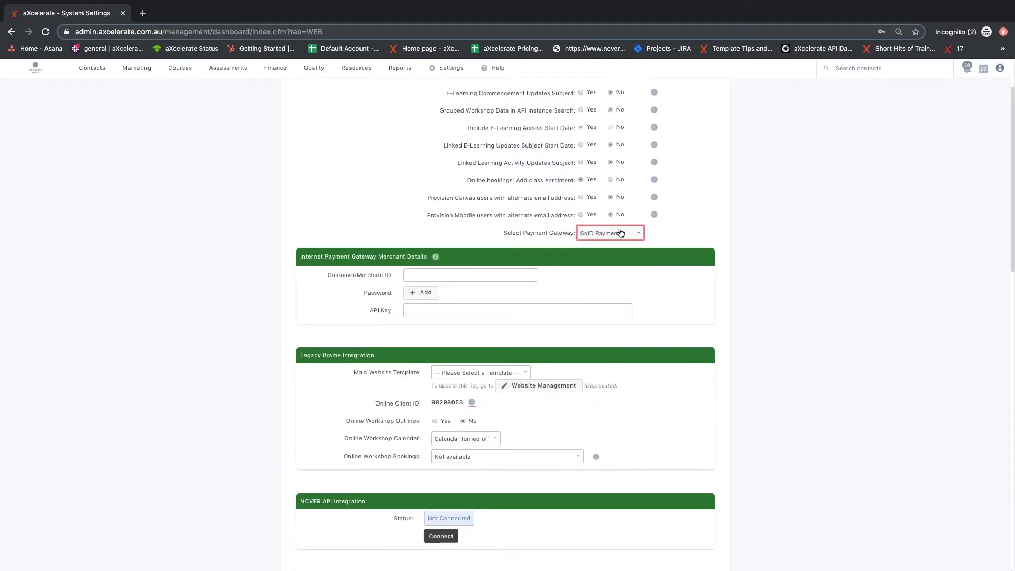
{"action": "left_click", "coordinate": [610, 233]}
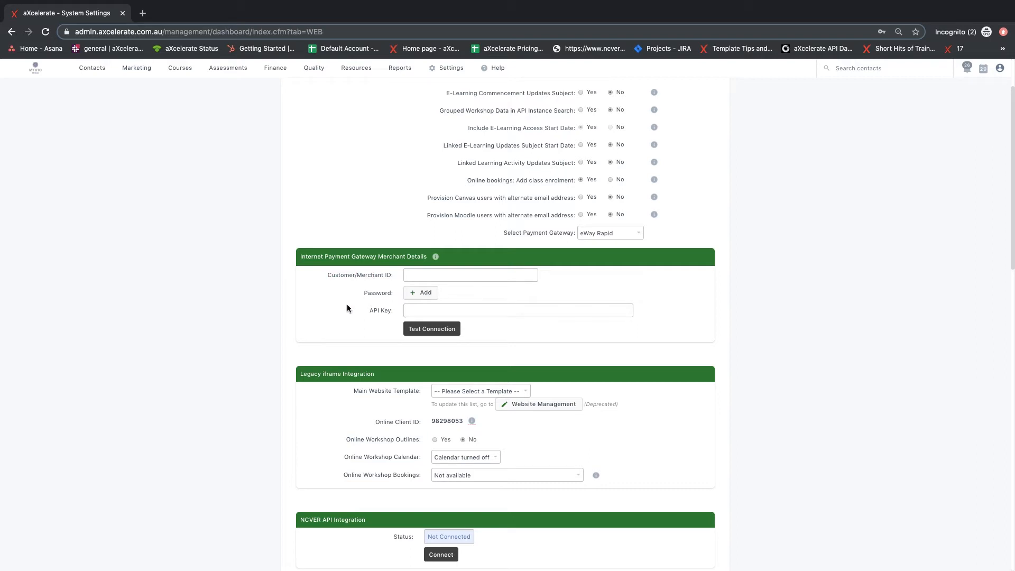
{"action": "mouse_move", "coordinate": [743, 306]}
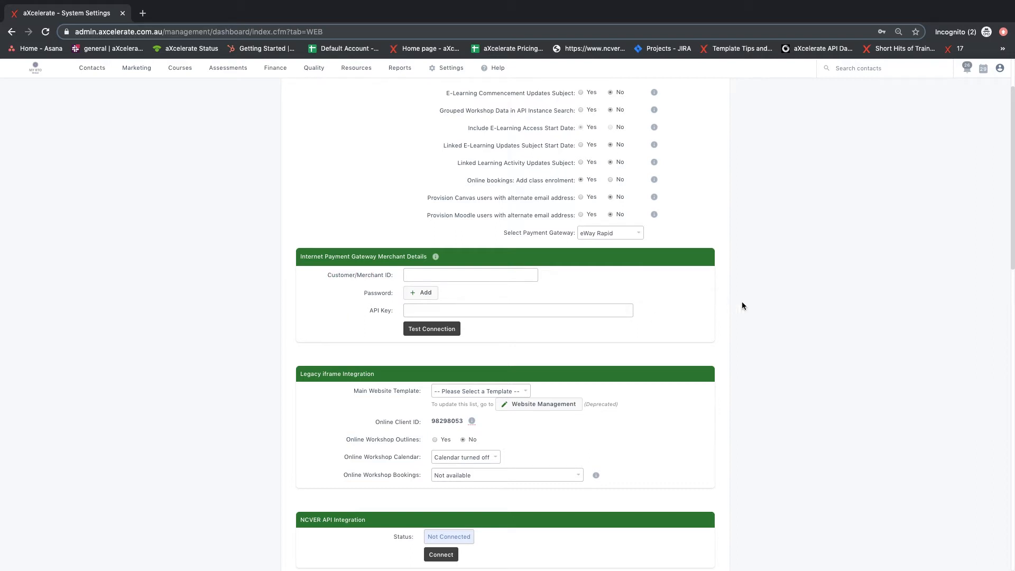
{"action": "scroll", "scroll_direction": "down", "scroll_amount": 3}
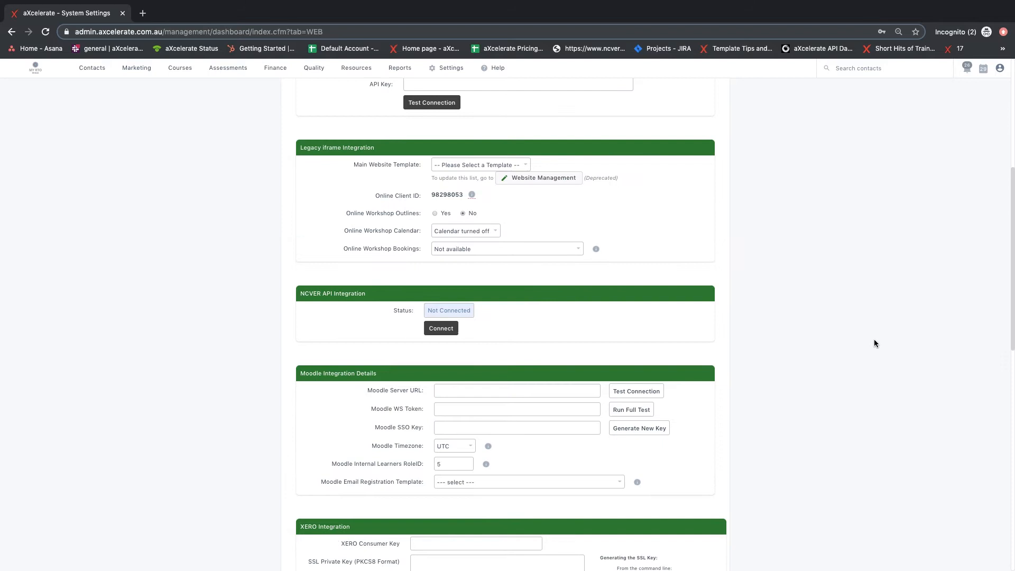
{"action": "mouse_move", "coordinate": [370, 299]}
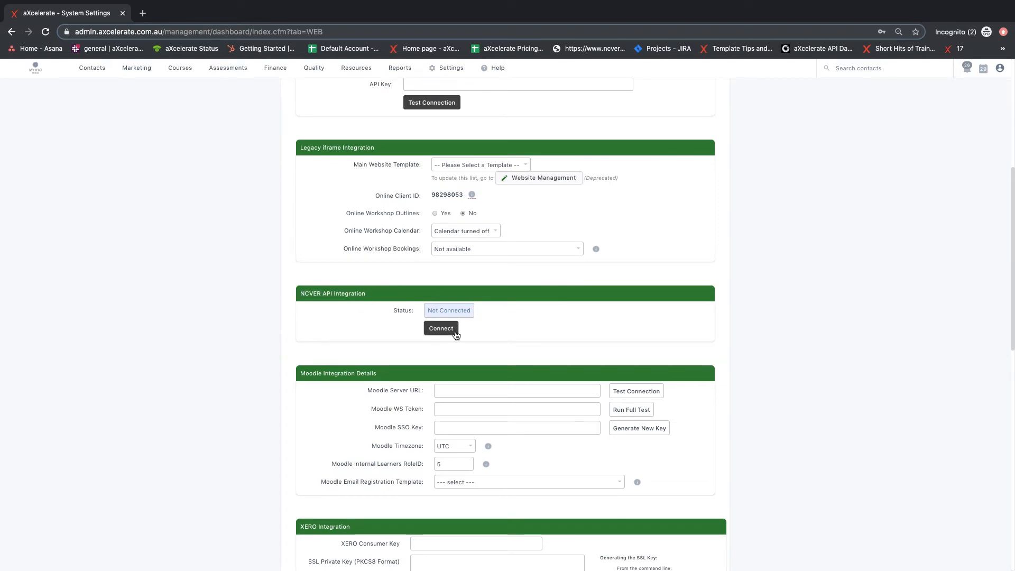
{"action": "left_click", "coordinate": [440, 328]}
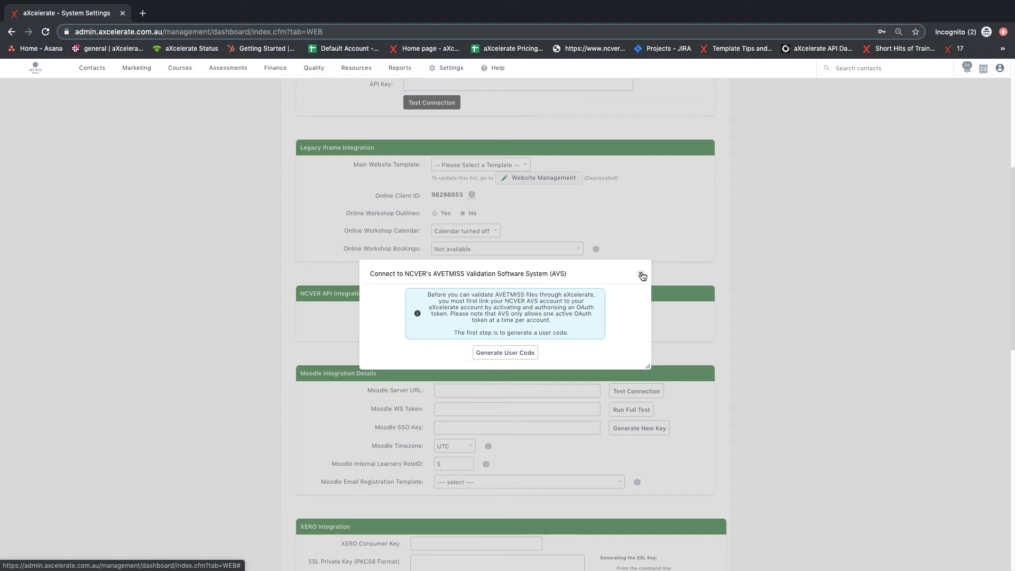
{"action": "left_click", "coordinate": [642, 274]}
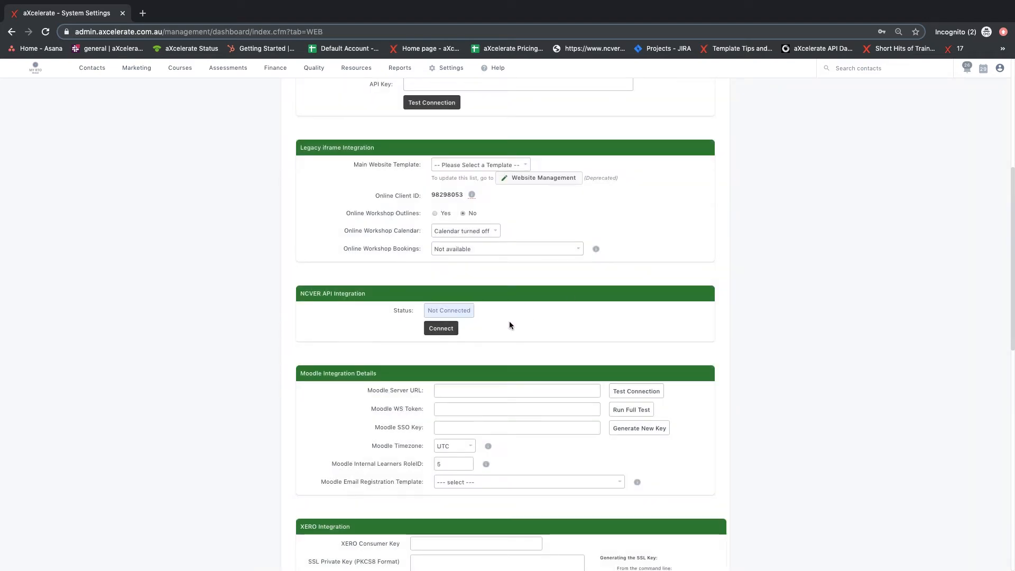
{"action": "mouse_move", "coordinate": [495, 318]}
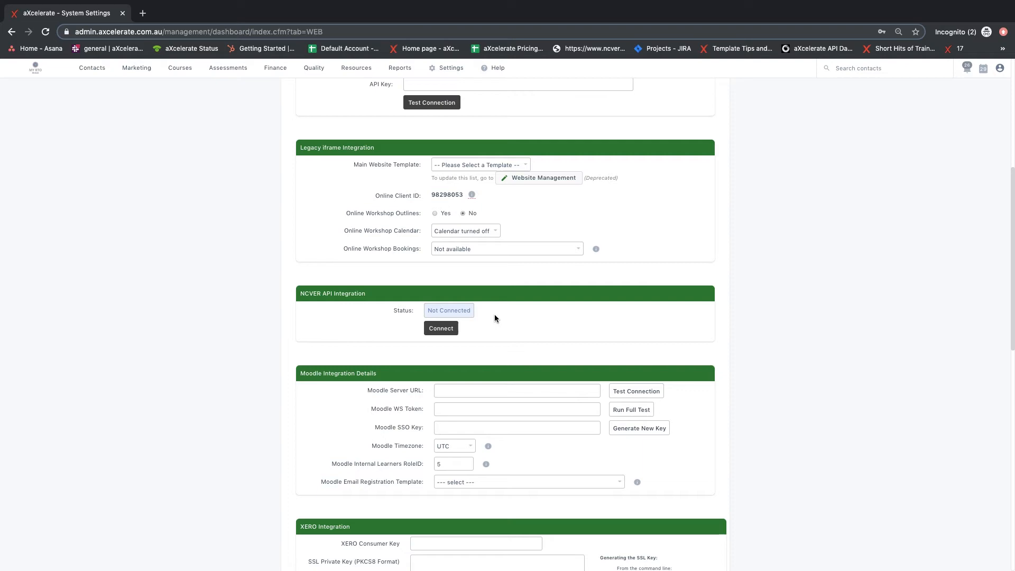
{"action": "mouse_move", "coordinate": [861, 338]}
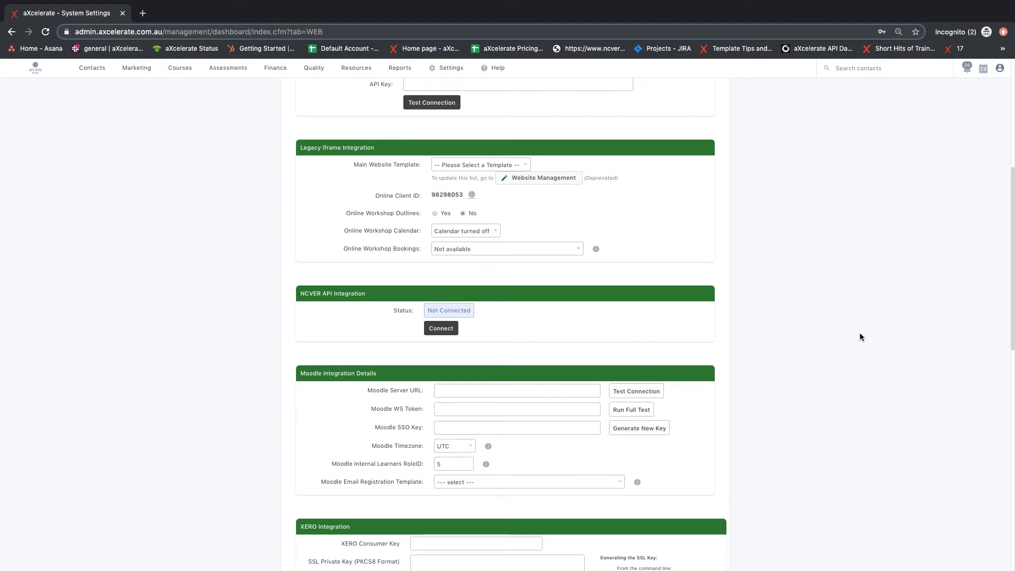
{"action": "scroll", "scroll_direction": "down", "scroll_amount": 3}
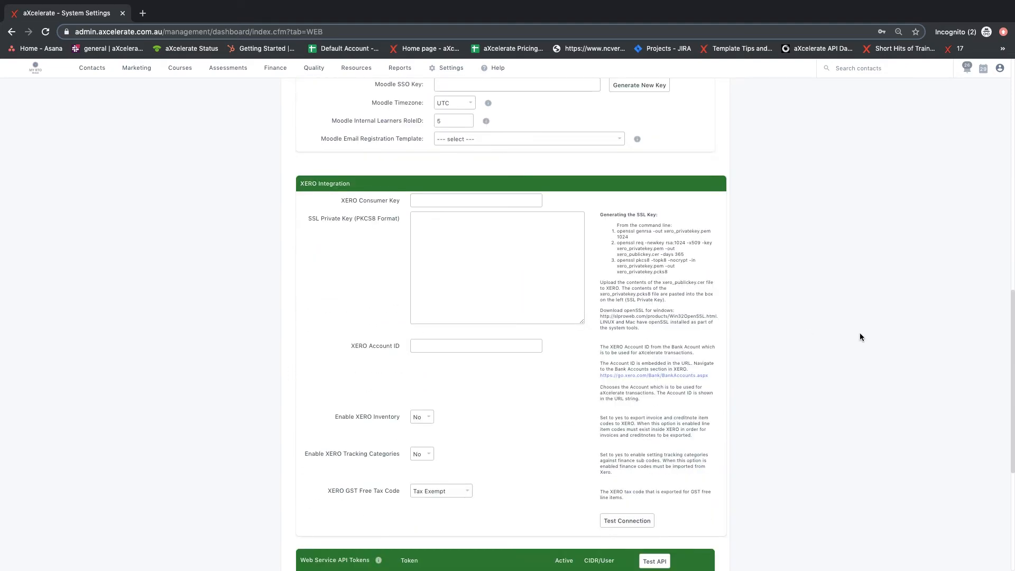
{"action": "scroll", "scroll_direction": "down", "scroll_amount": 3}
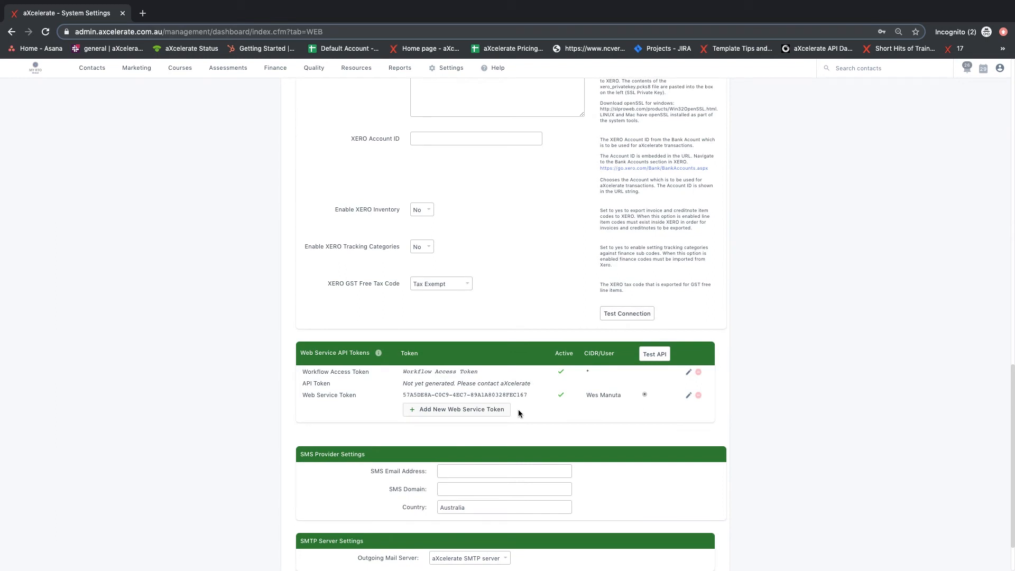
{"action": "double_click", "coordinate": [336, 371]}
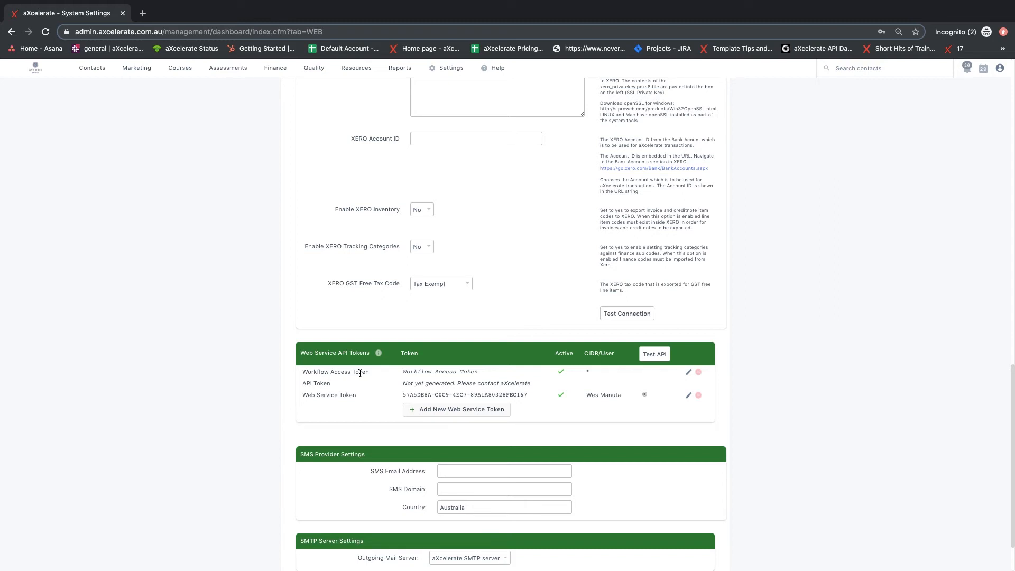
{"action": "mouse_move", "coordinate": [375, 399]}
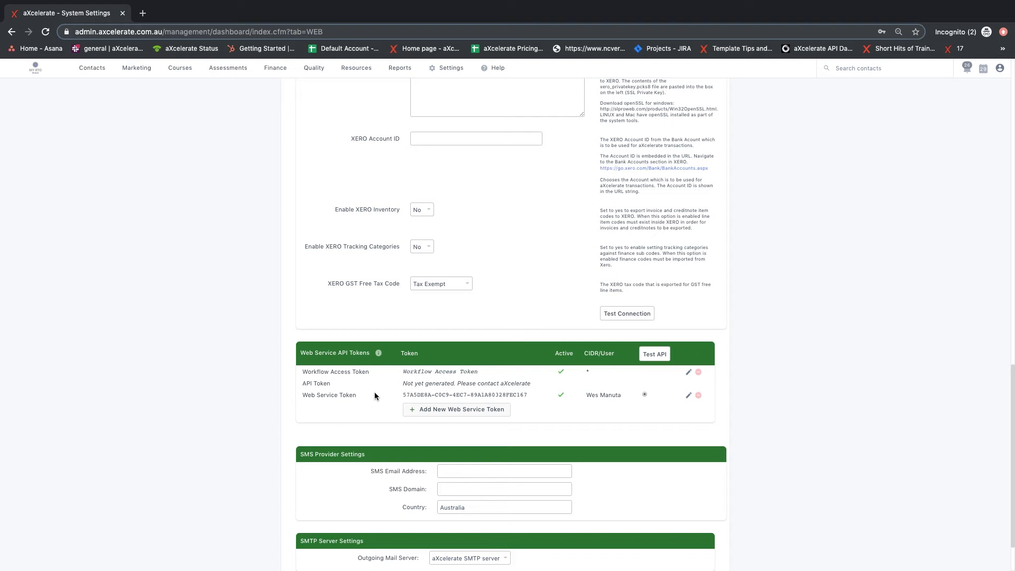
{"action": "mouse_move", "coordinate": [391, 394]}
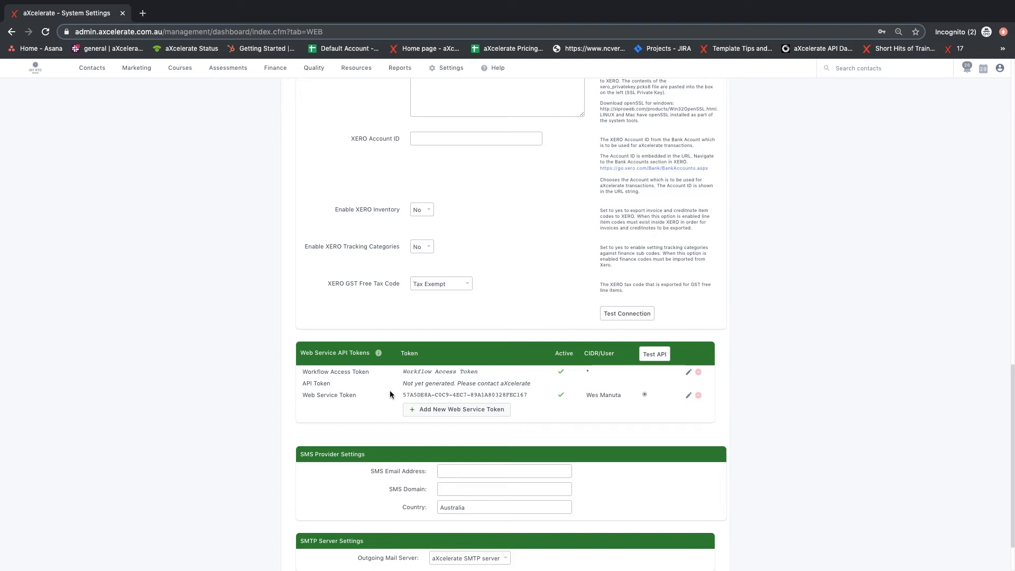
{"action": "scroll", "scroll_direction": "up", "scroll_amount": 3}
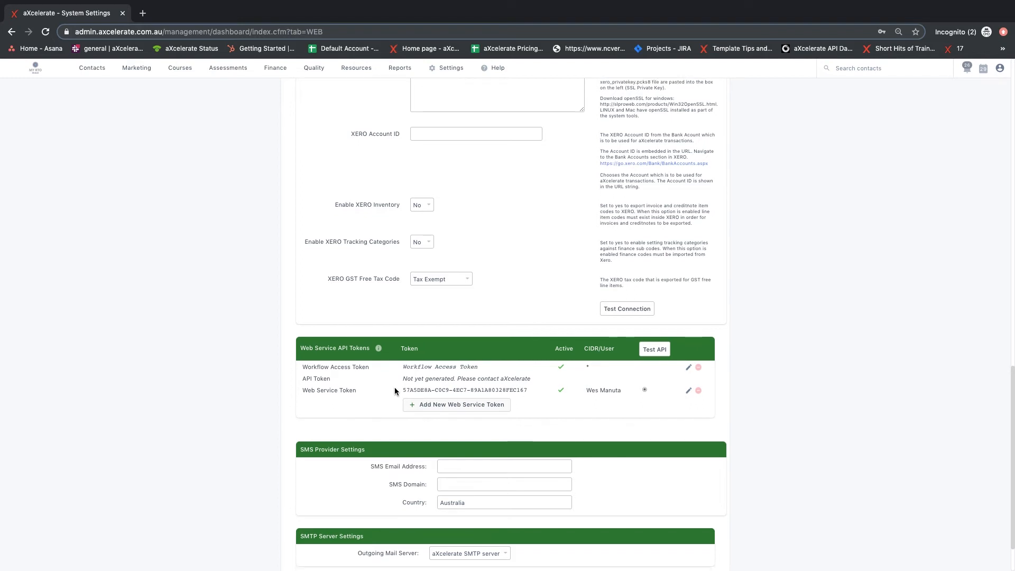
{"action": "mouse_move", "coordinate": [576, 395]}
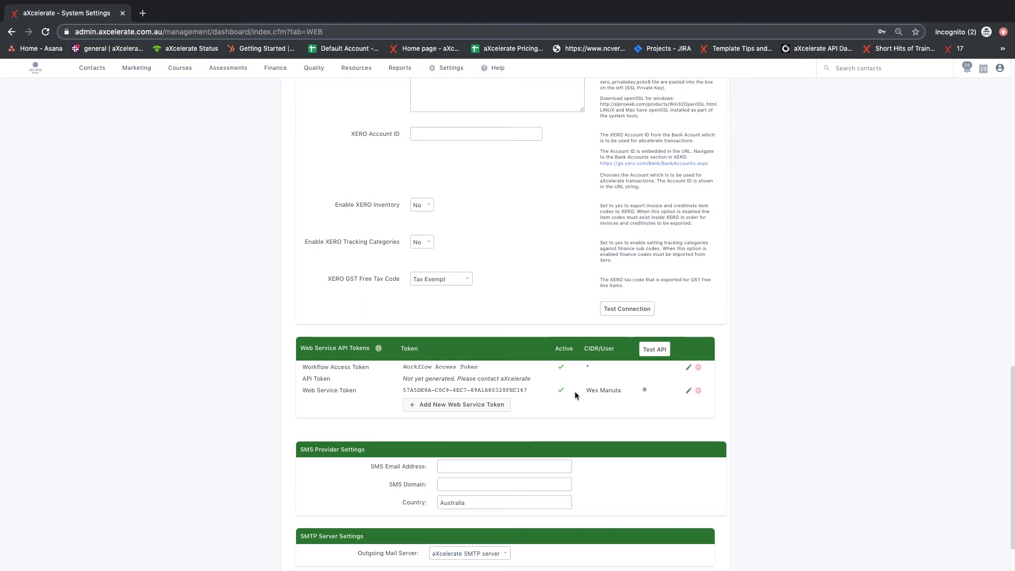
{"action": "mouse_move", "coordinate": [580, 394]}
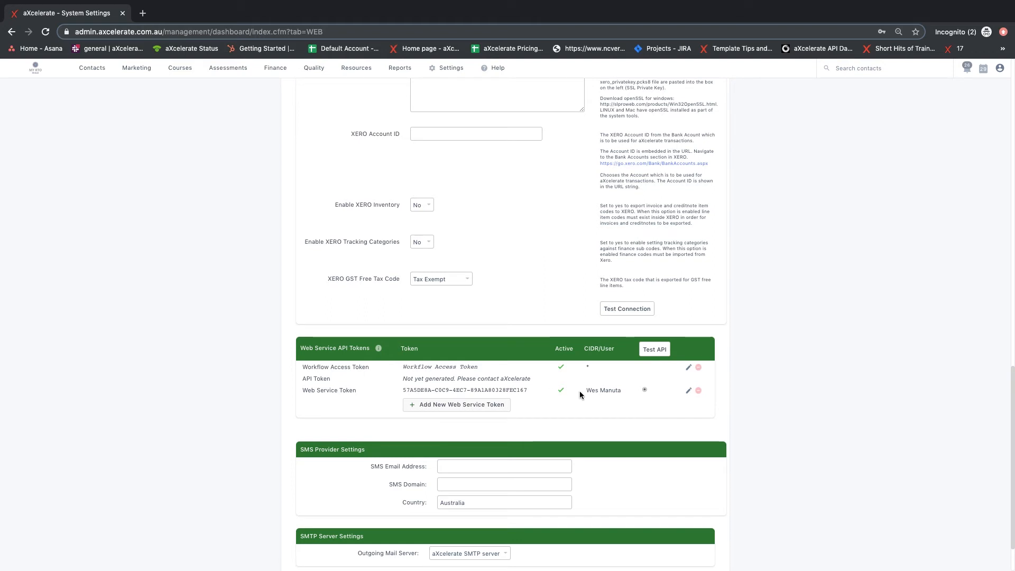
{"action": "double_click", "coordinate": [602, 390]}
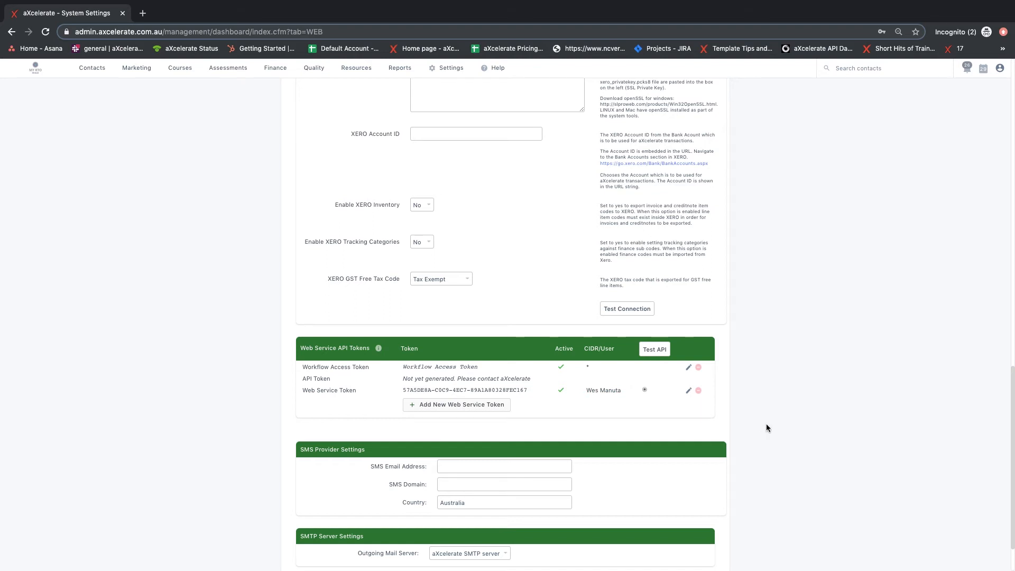
{"action": "scroll", "scroll_direction": "down", "scroll_amount": 3}
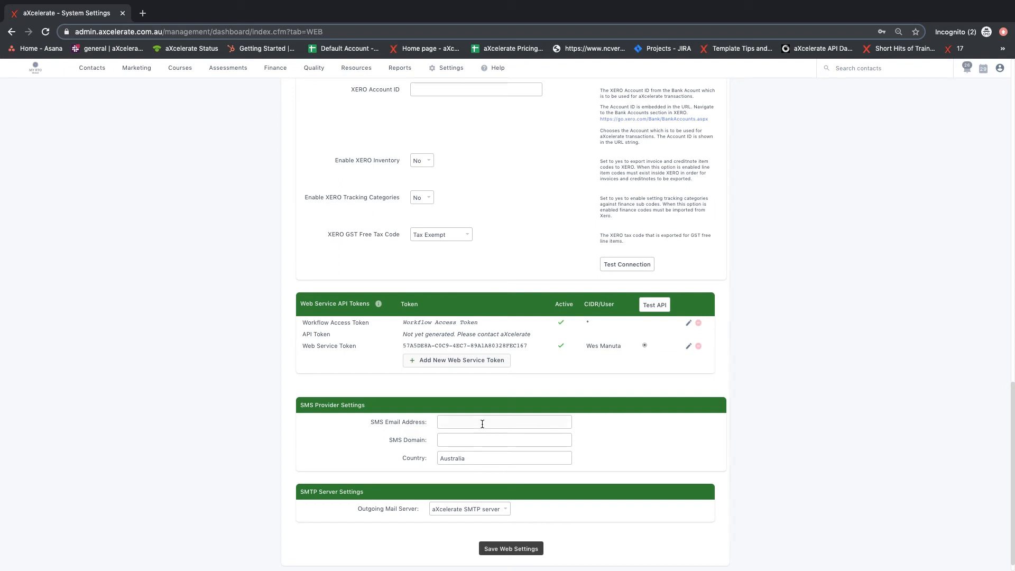
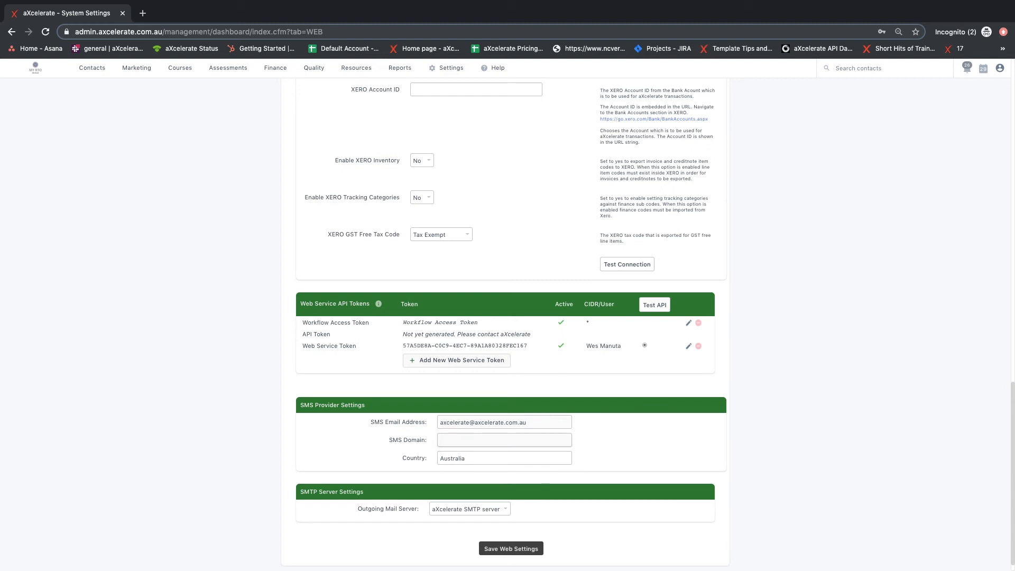
{"action": "type", "text": "smsp"}
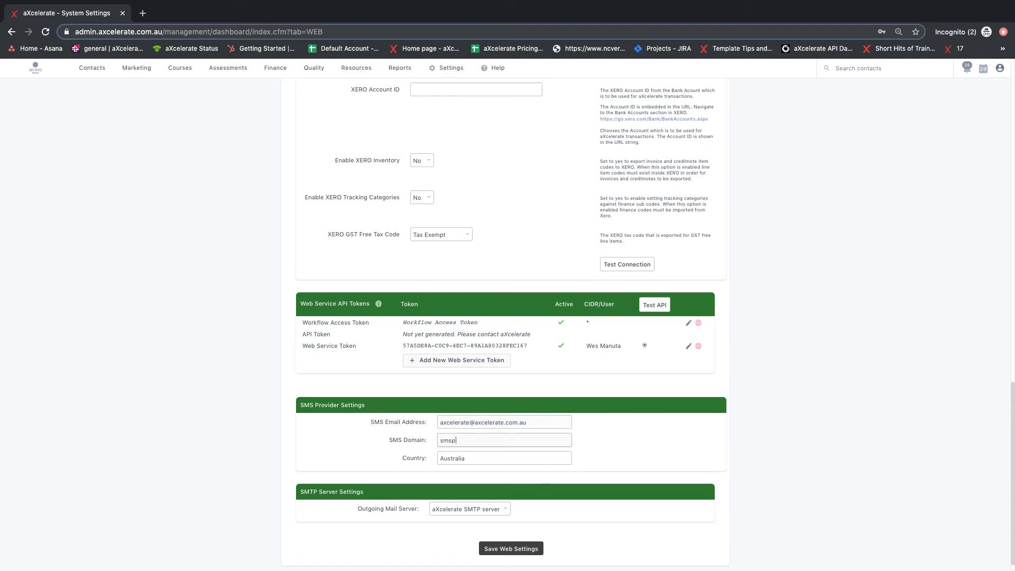
{"action": "type", "text": "rovider"}
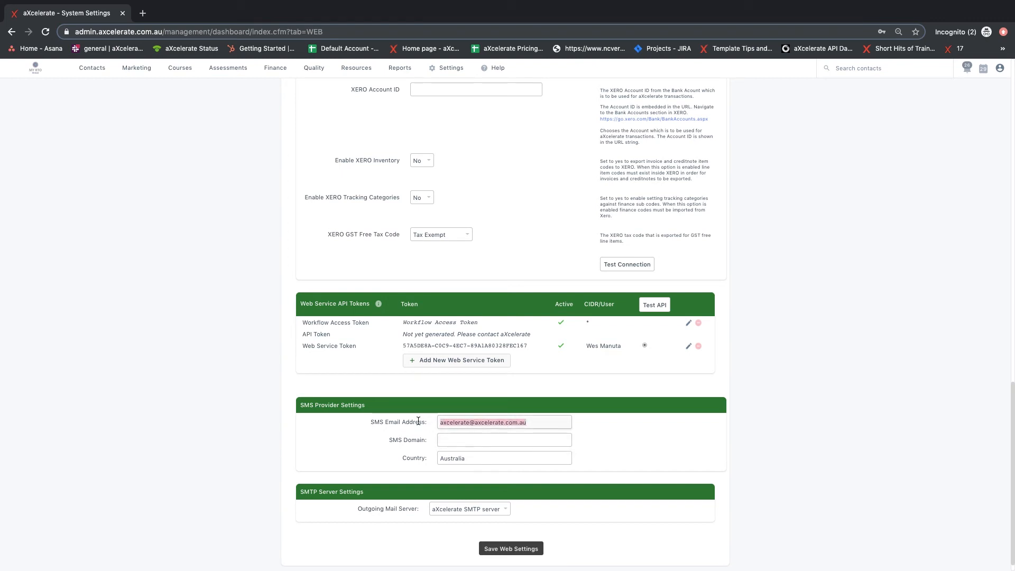
- Switch outgoing mail to custom SMTP with host smtp.gmail.com, port 465, SSL and TLS Yes
{"action": "left_click", "coordinate": [468, 508]}
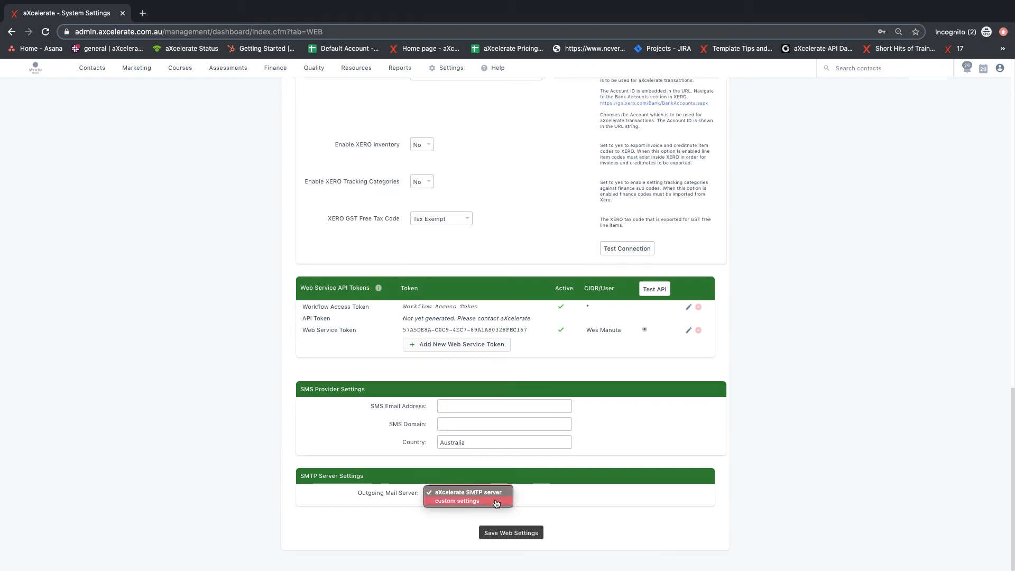
{"action": "left_click", "coordinate": [457, 500]}
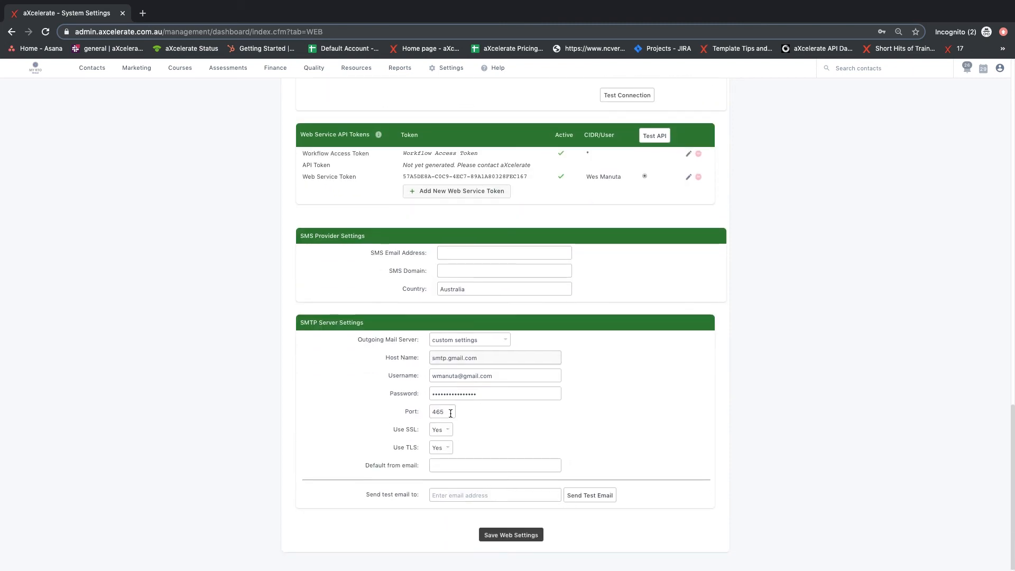
{"action": "mouse_move", "coordinate": [505, 355]}
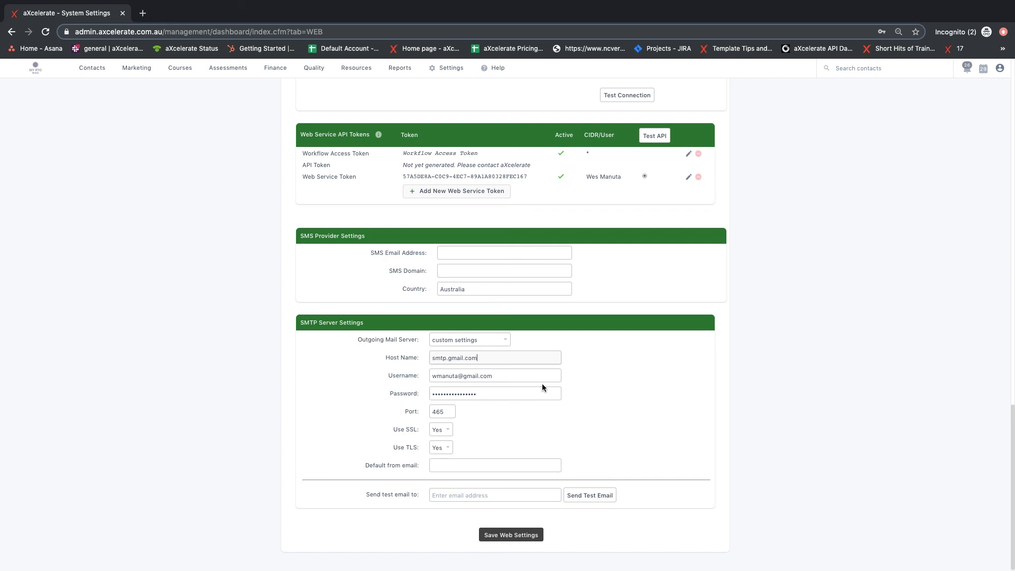
{"action": "mouse_move", "coordinate": [551, 387]}
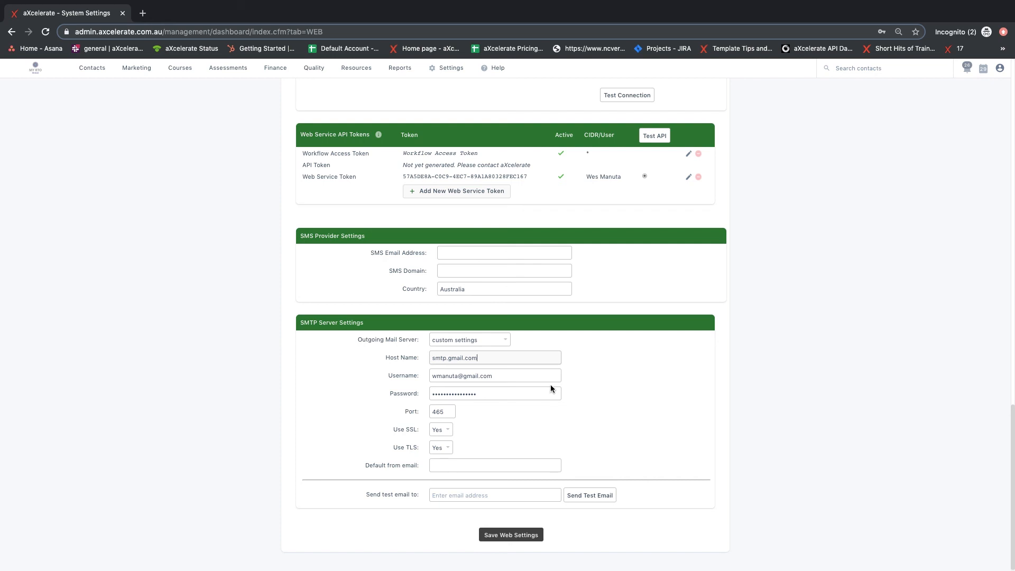
{"action": "mouse_move", "coordinate": [604, 397]}
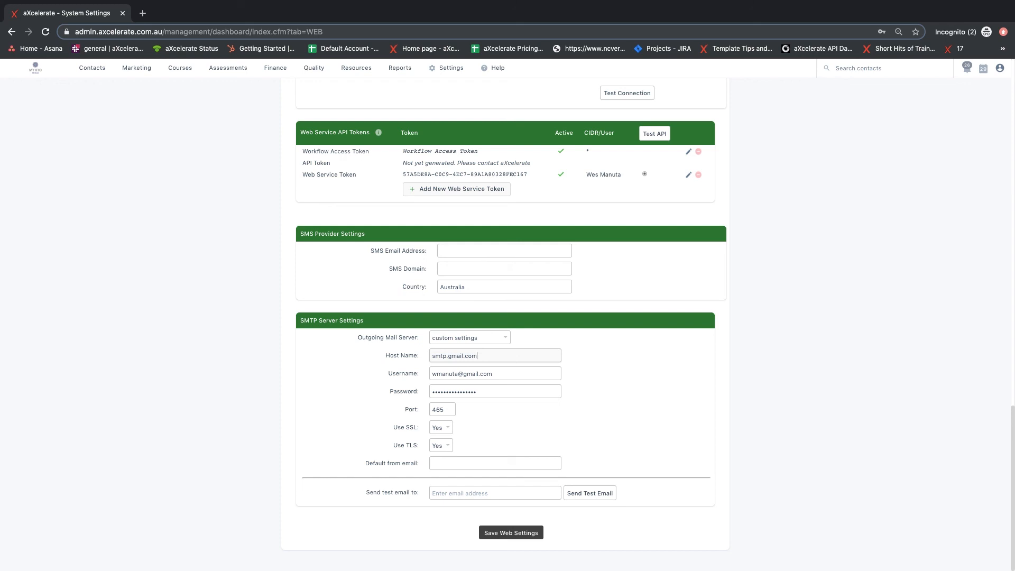
{"action": "left_click", "coordinate": [511, 532]}
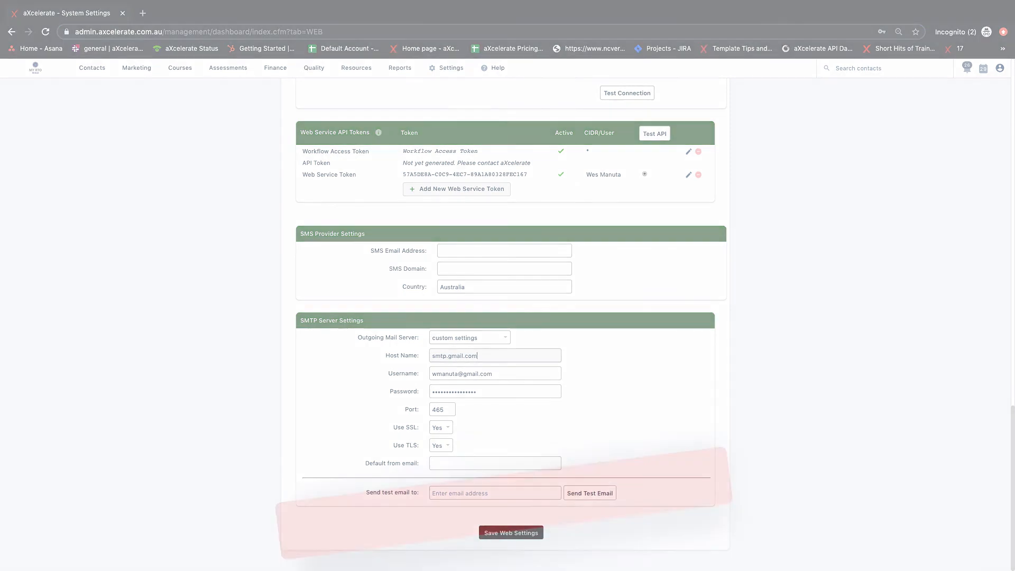